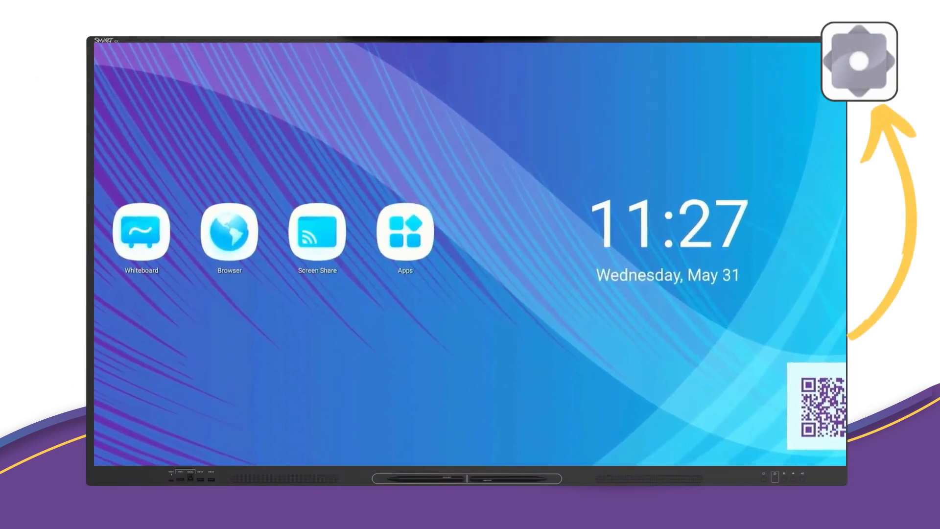
# Open Settings from the Apps list, landing on the Network Wi-Fi options
pyautogui.click(404, 232)
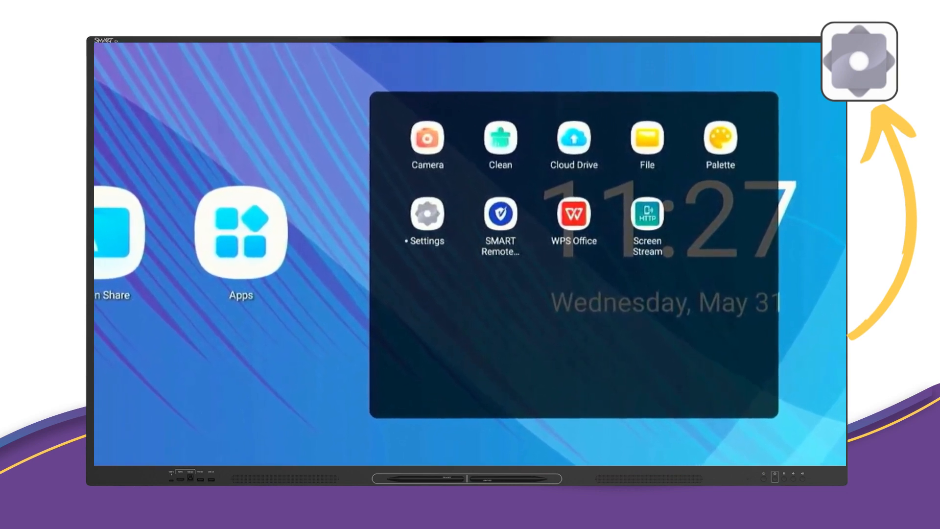
pyautogui.click(427, 214)
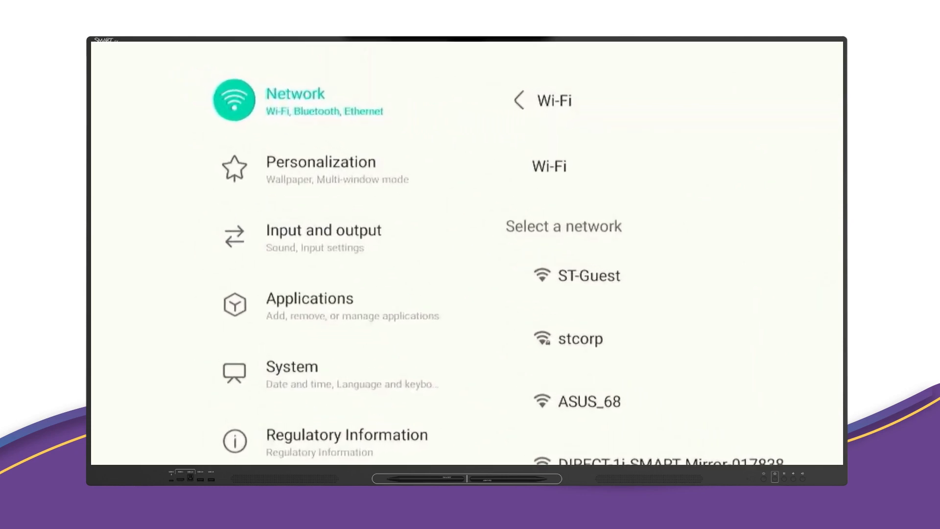
# Browse the System, Date and time, and Email settings, then close the Email dialog
pyautogui.click(292, 366)
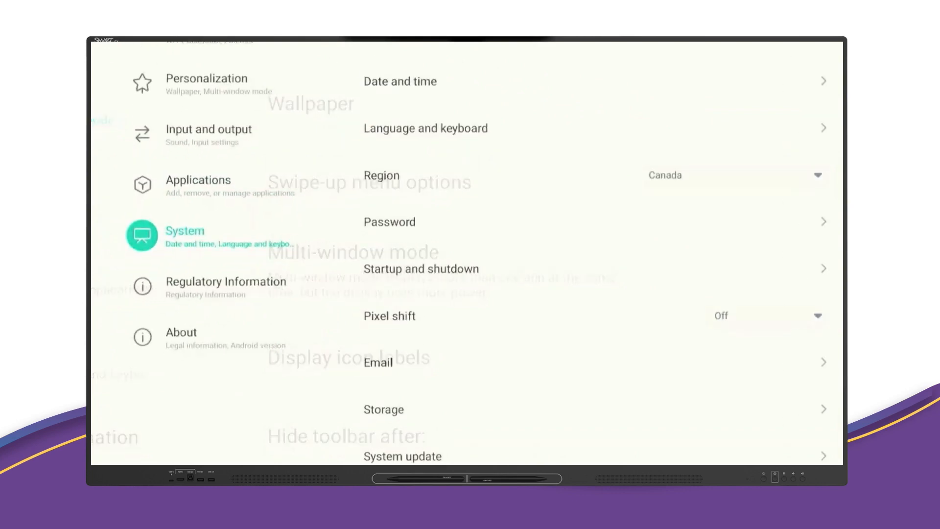
pyautogui.click(400, 81)
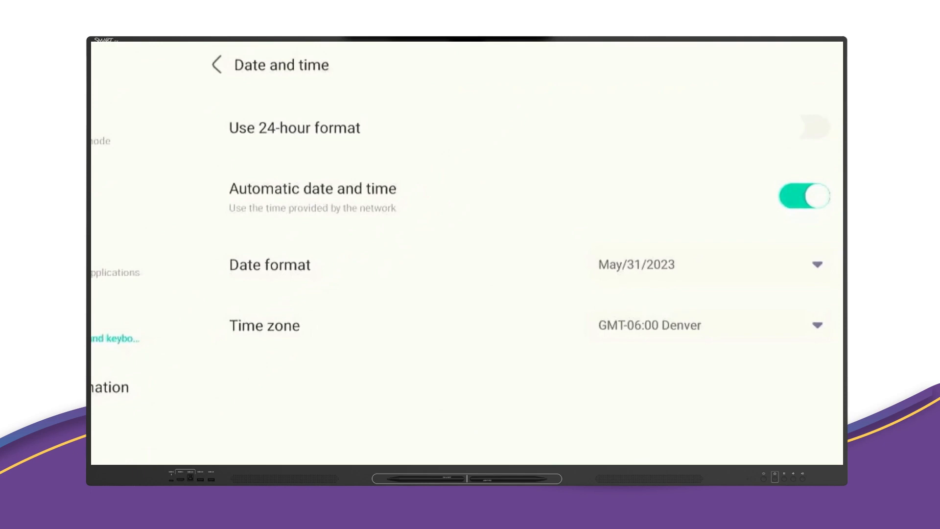
pyautogui.click(216, 64)
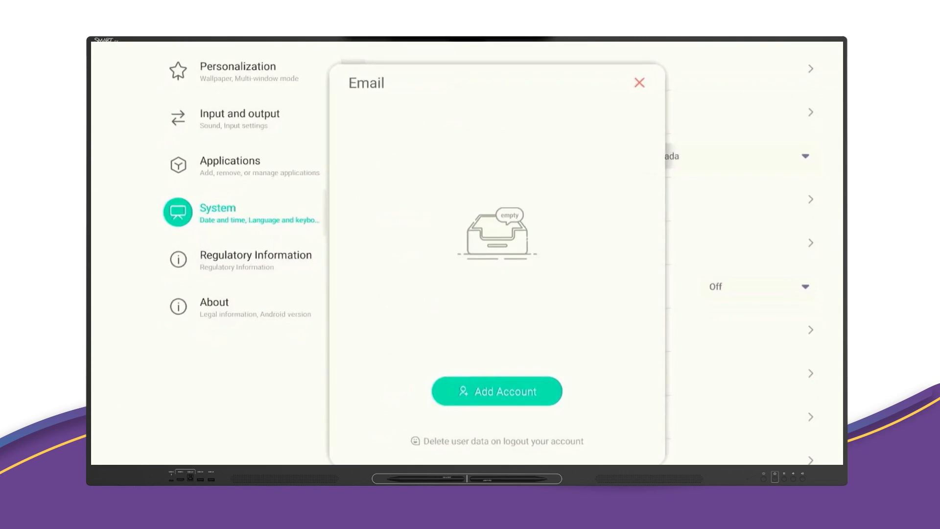
pyautogui.click(639, 82)
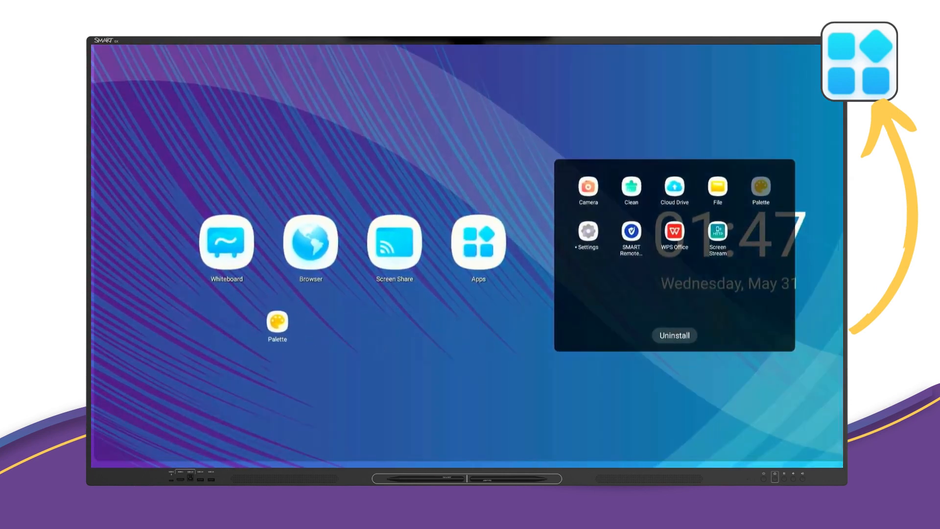
# Drop the Palette shortcut onto the home screen
pyautogui.click(760, 187)
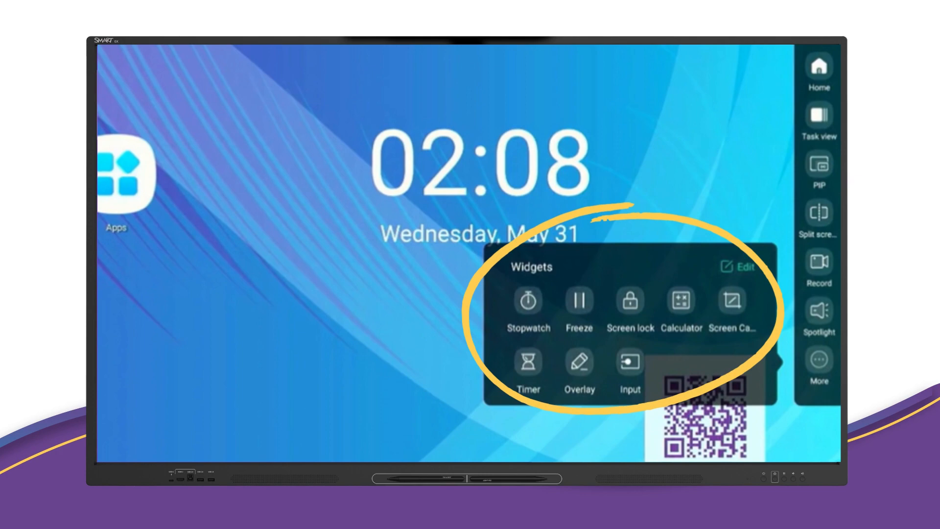
pyautogui.click(527, 363)
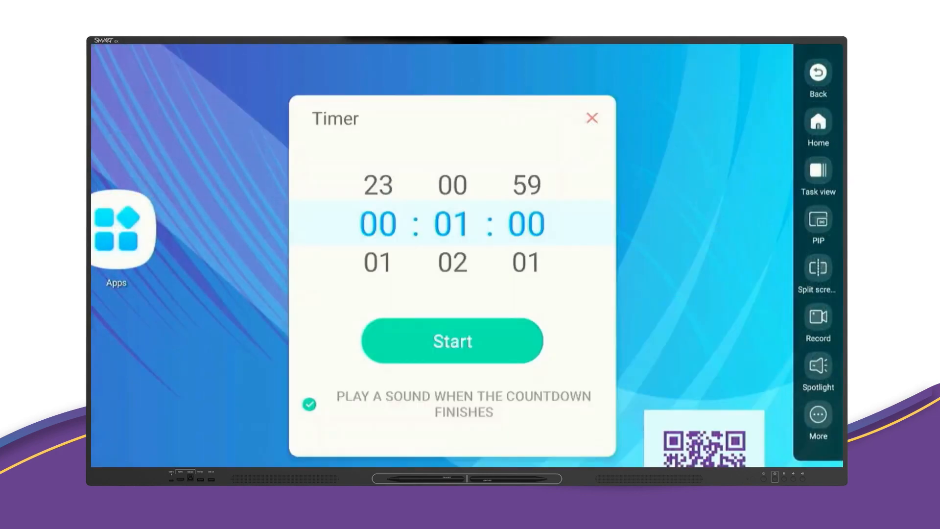
pyautogui.click(452, 340)
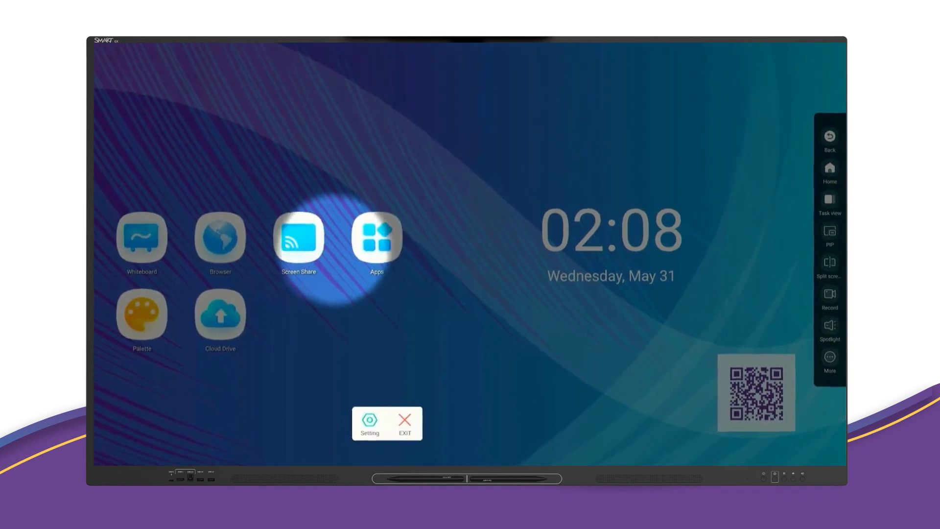
pyautogui.click(829, 363)
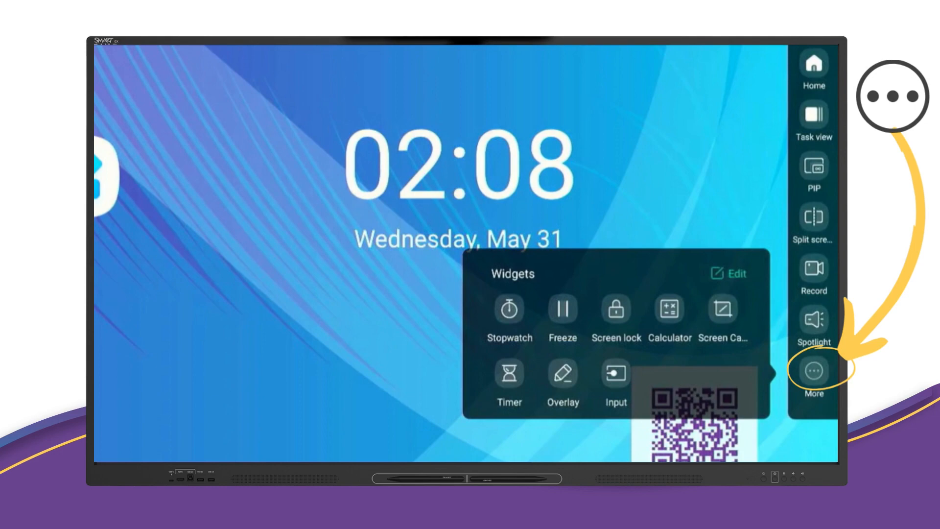
# Add Input and Overlay to the dock and enter widget edit mode
pyautogui.click(813, 370)
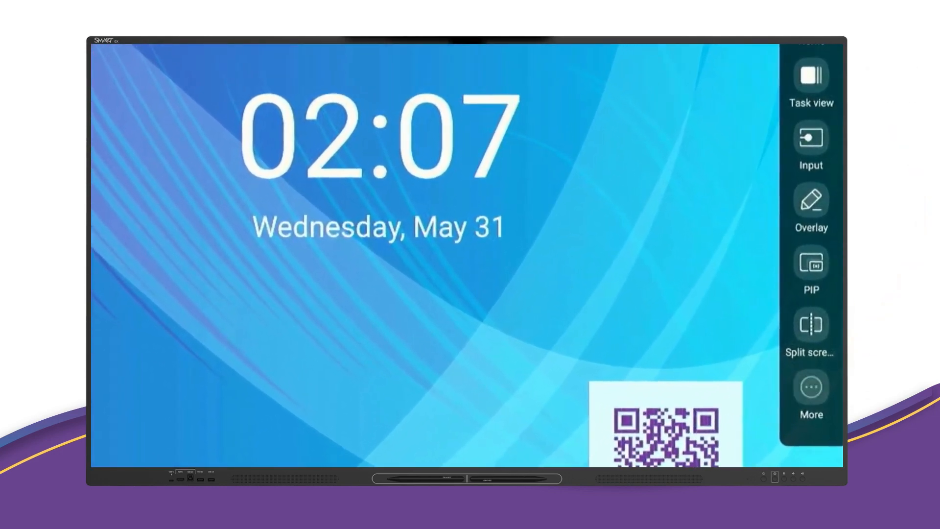
pyautogui.click(811, 388)
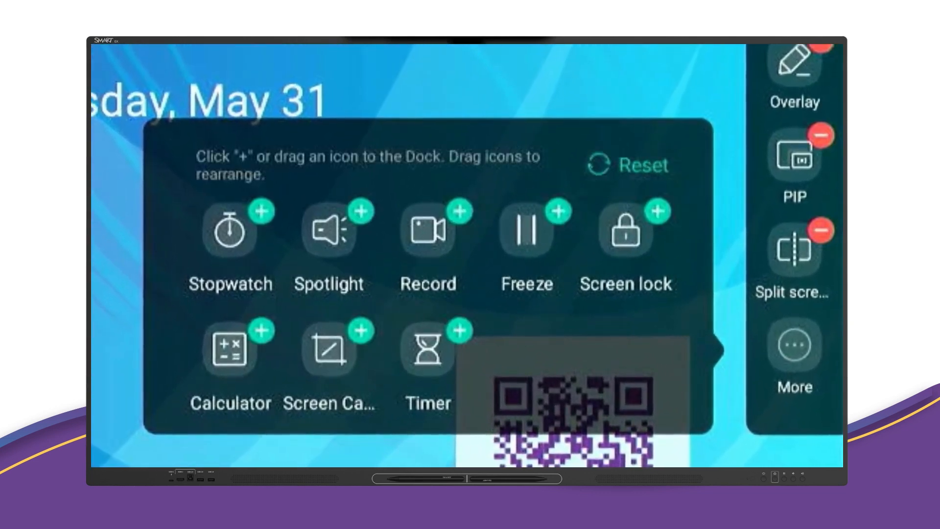